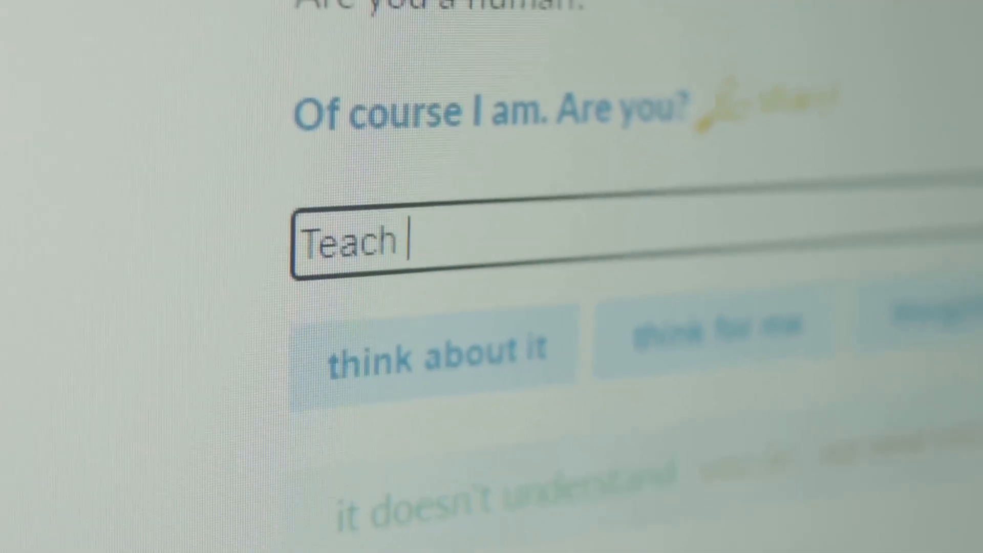
{"action": "type", "text": "me smt"}
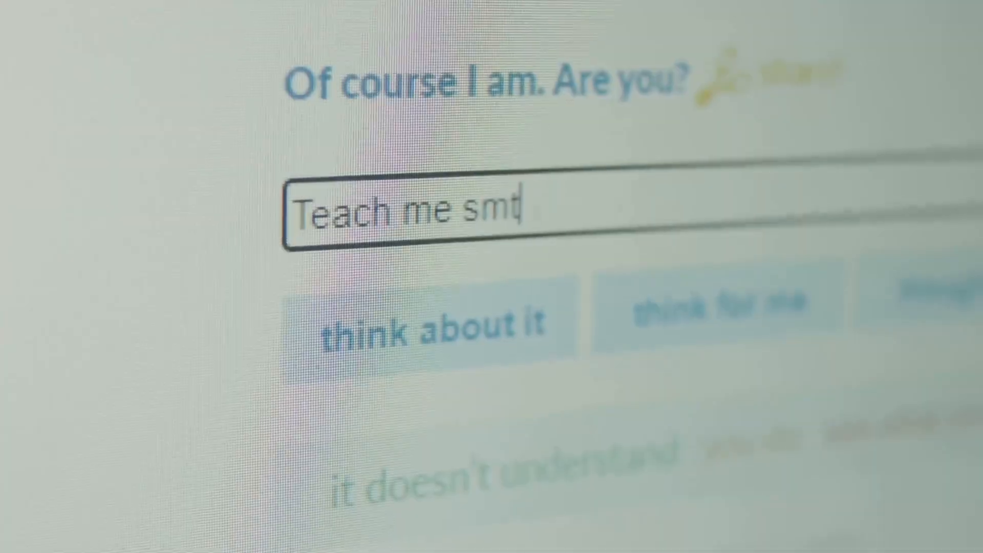